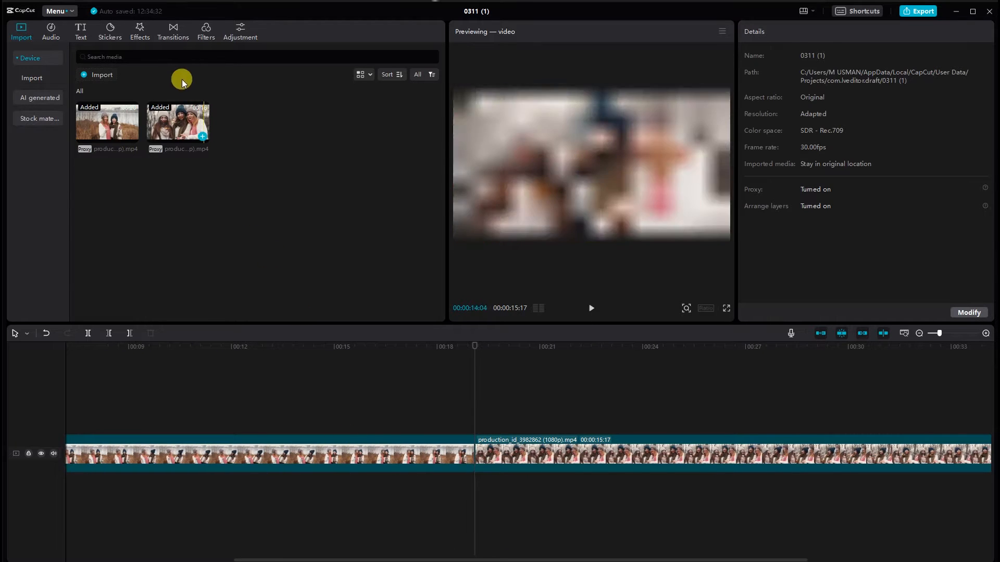
# Switch to the Effects library showing trending video effects
pyautogui.click(139, 30)
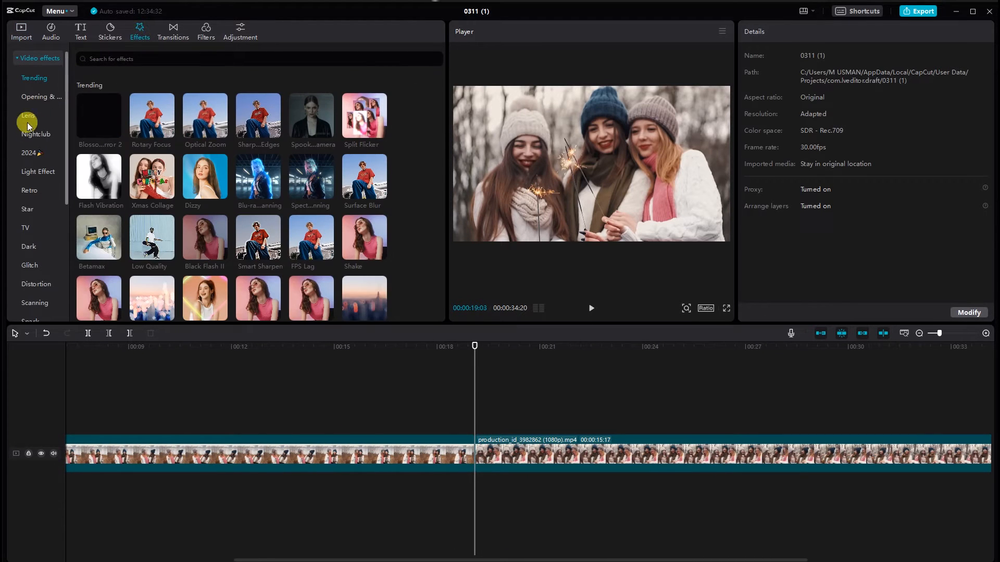
# Browse the Light Effect category and add Tree shade, Sunset 4, Dizzy and Halo above the clip
pyautogui.click(38, 172)
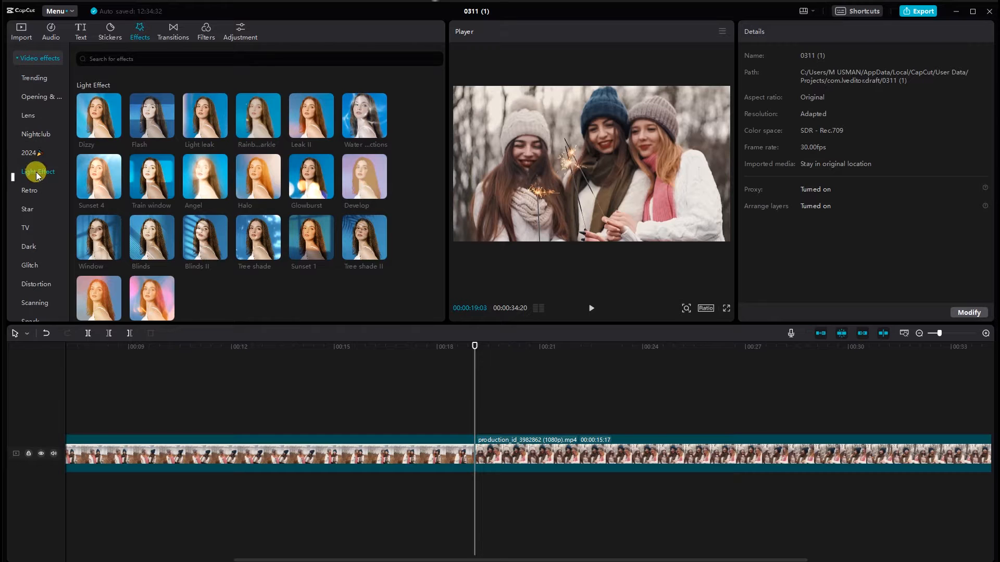
pyautogui.scroll(-3)
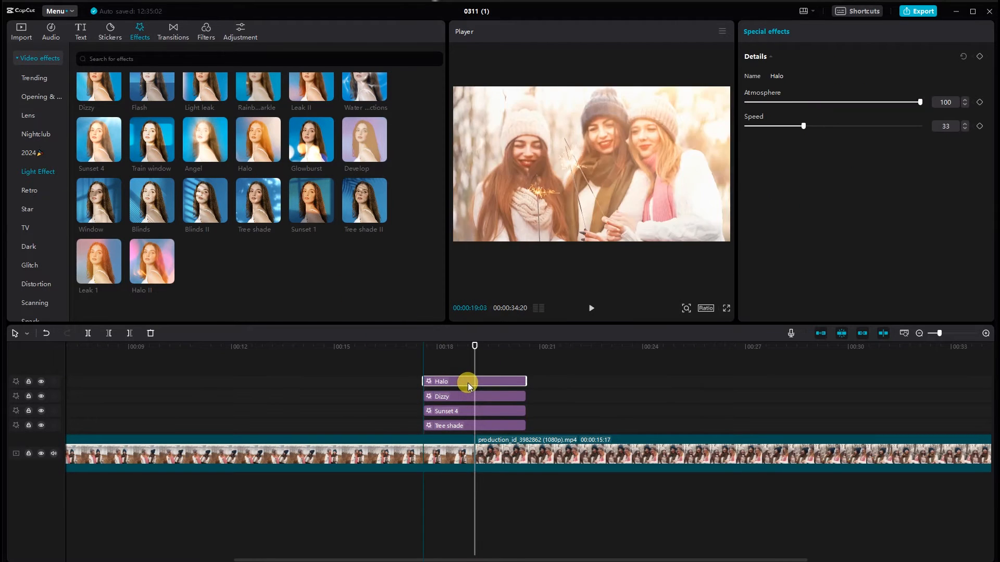
# Preview playback and position the four effect clips across the join between the two clips
pyautogui.click(589, 308)
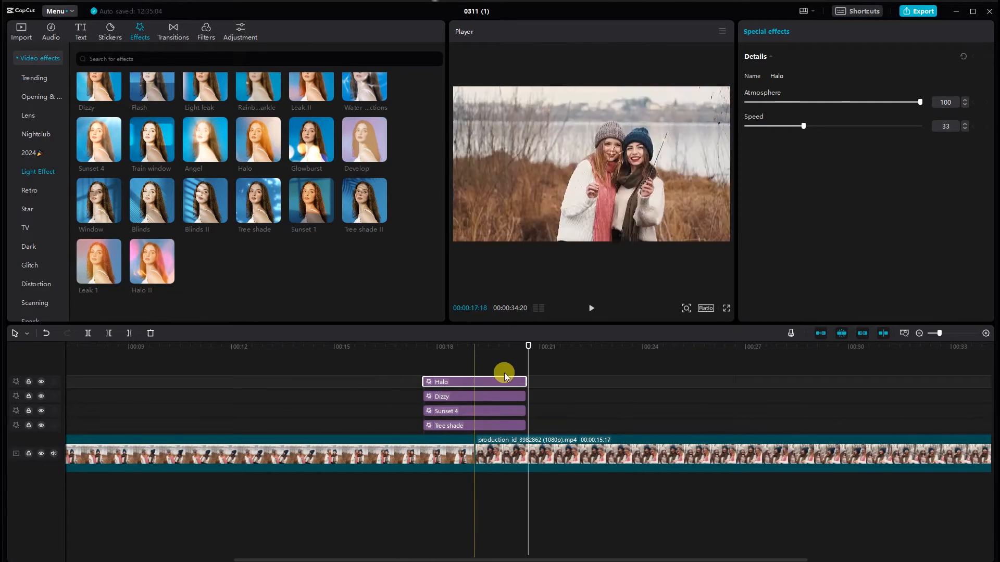
pyautogui.click(511, 425)
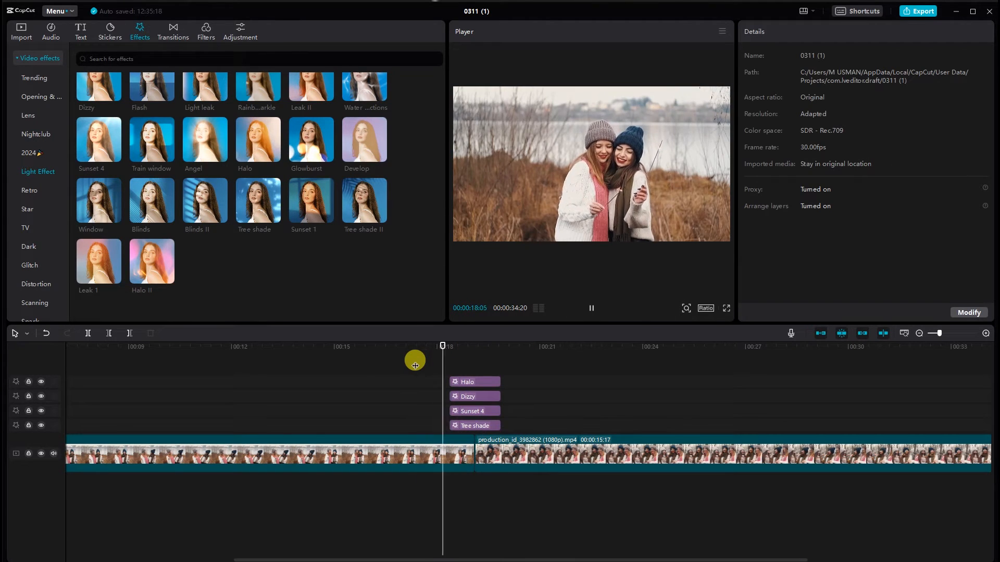
pyautogui.click(21, 30)
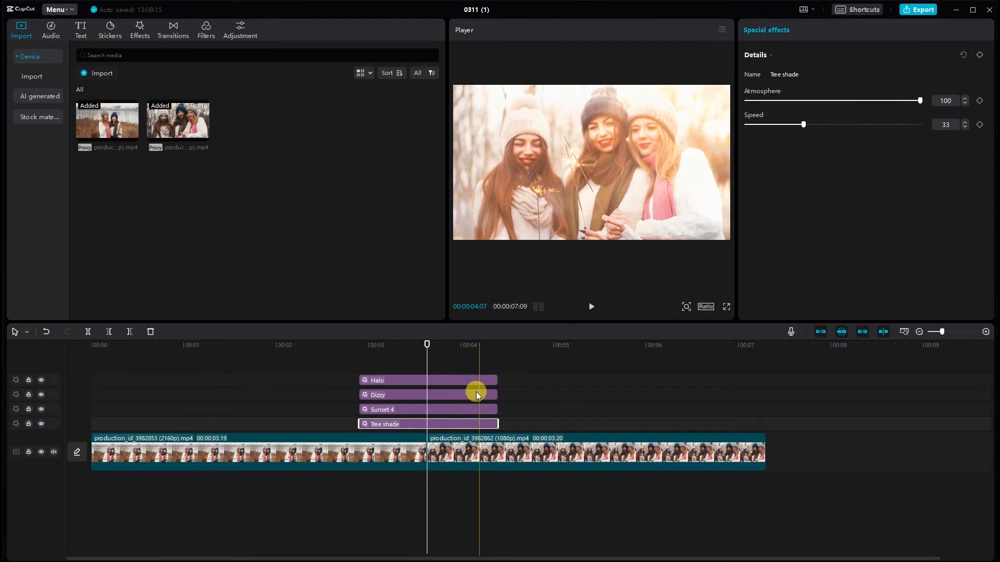
# Reduce the Dizzy effect's atmosphere to 57, then select the Halo effect clip
pyautogui.click(427, 409)
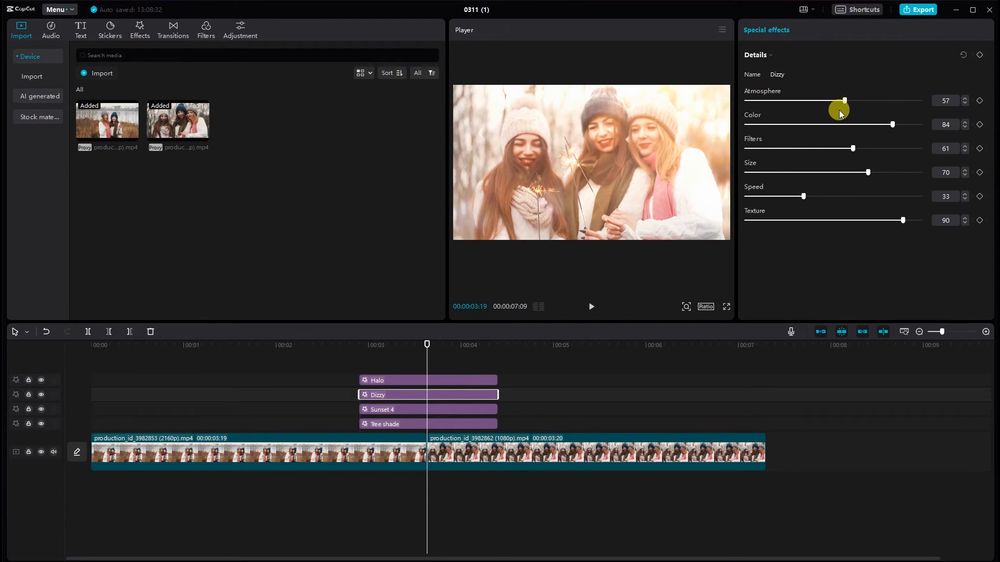
pyautogui.click(376, 380)
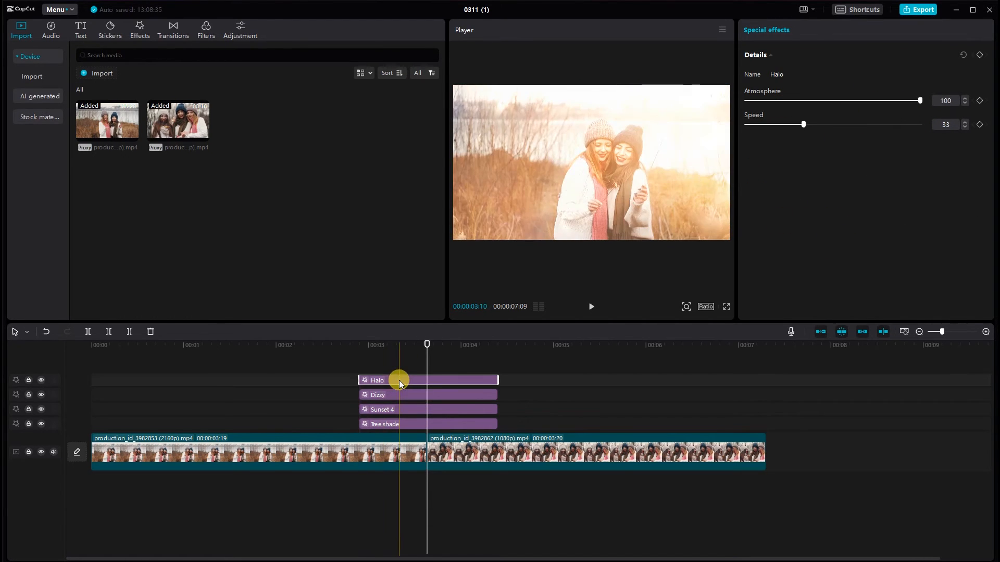